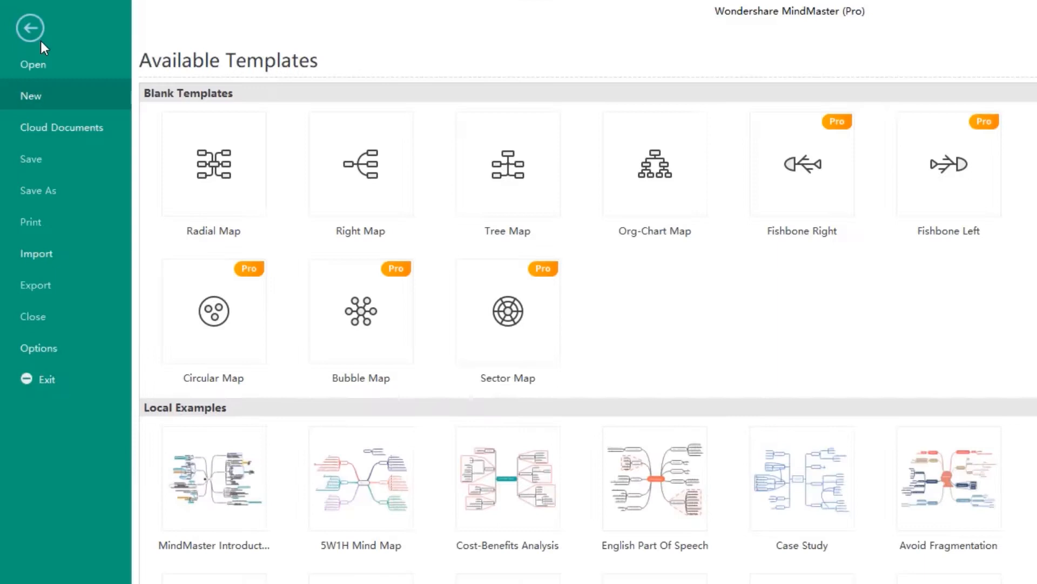
Step: Show the Open page's Computer locations with Browse and Recent Folders after Recent
left_click(33, 64)
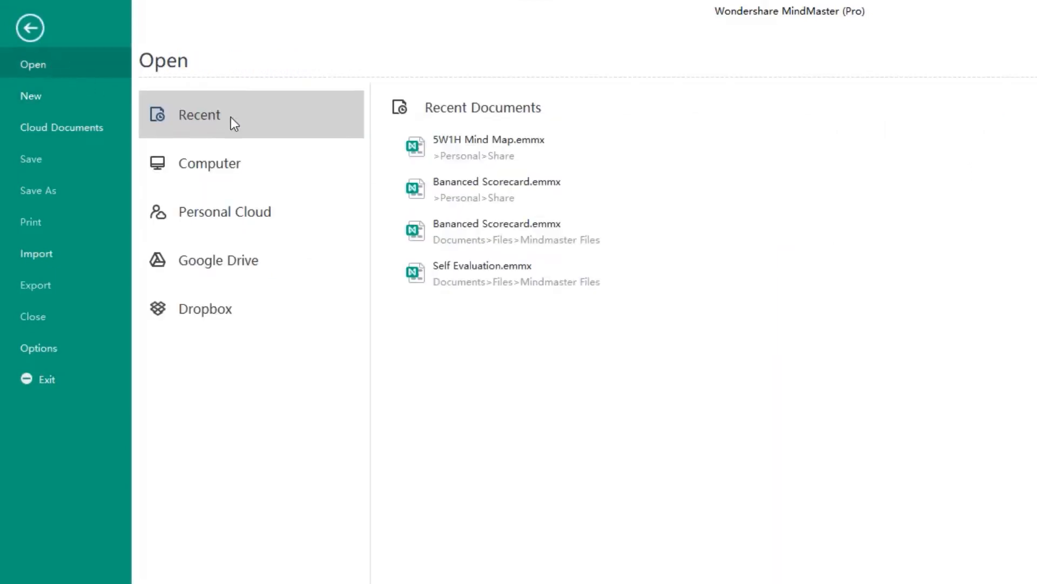
mouse_move(497, 268)
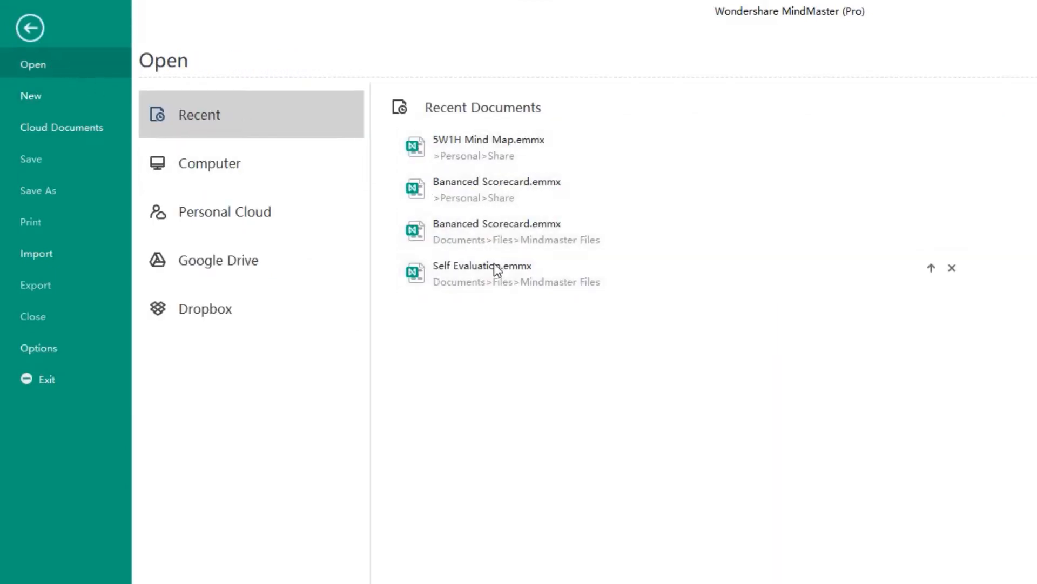
left_click(208, 163)
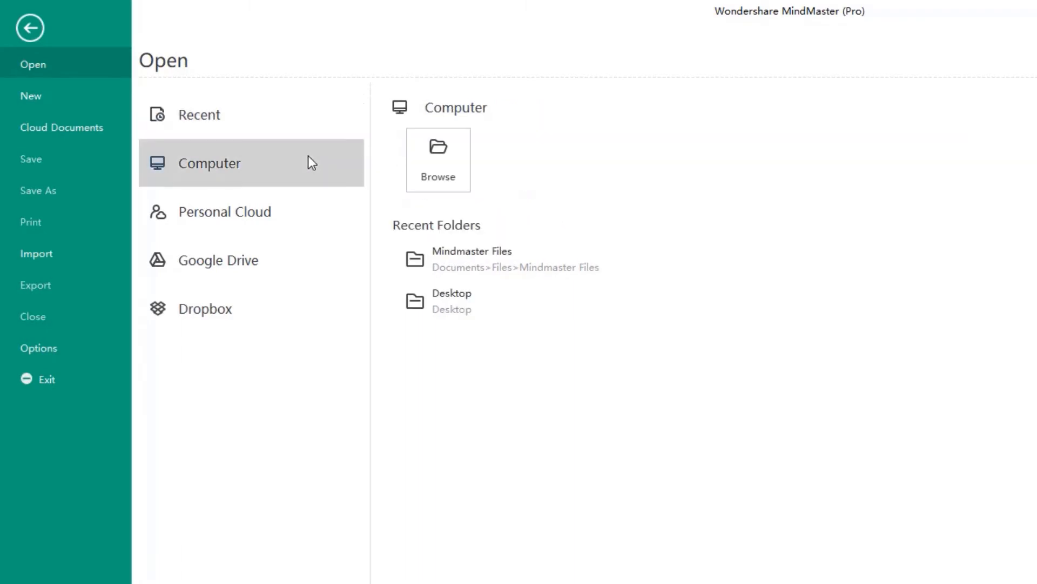
mouse_move(444, 162)
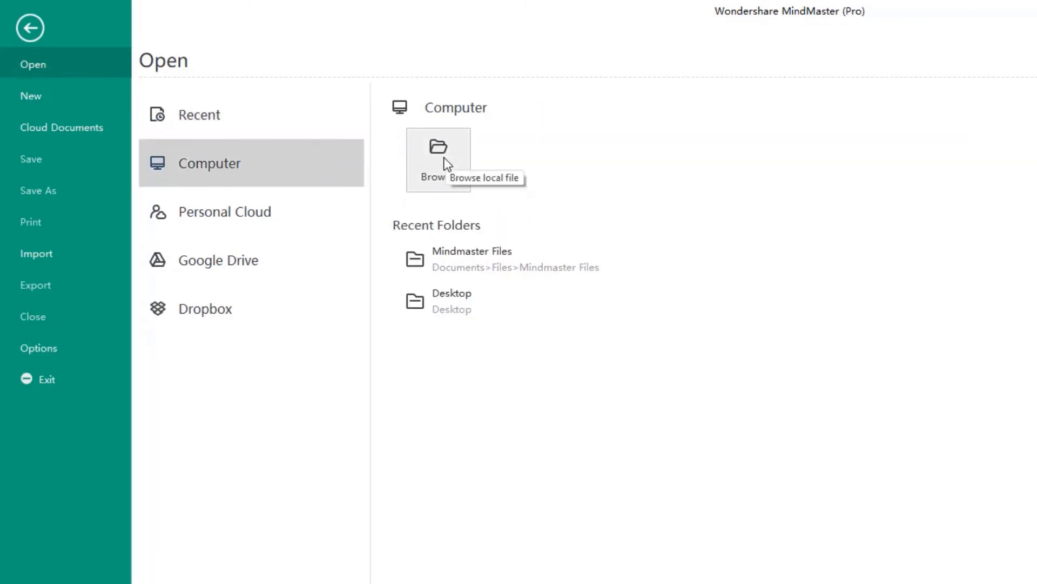
Step: Reach the Import formats list and start an Edraw Max import
left_click(36, 253)
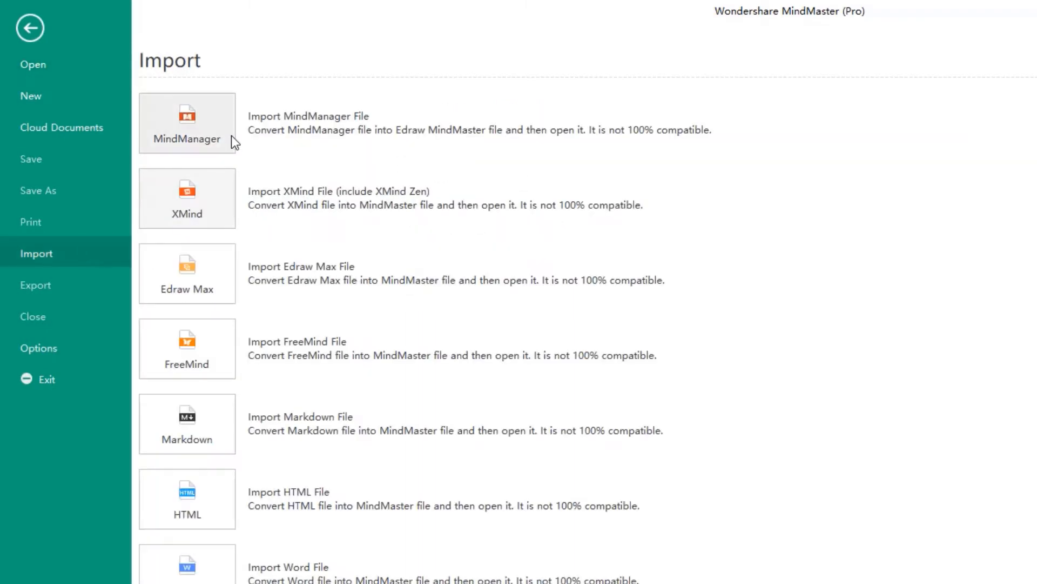
left_click(187, 123)
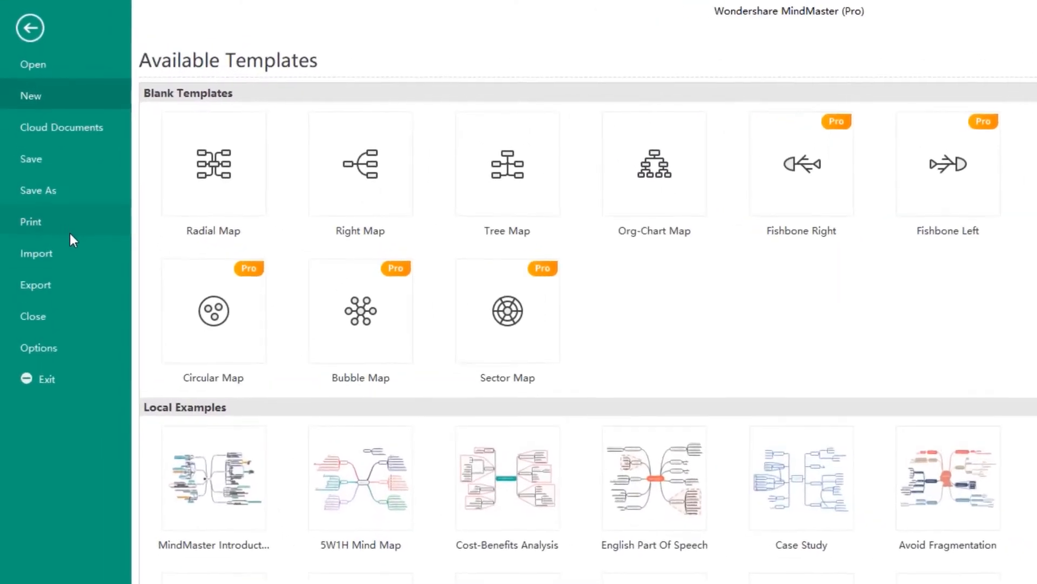
left_click(36, 253)
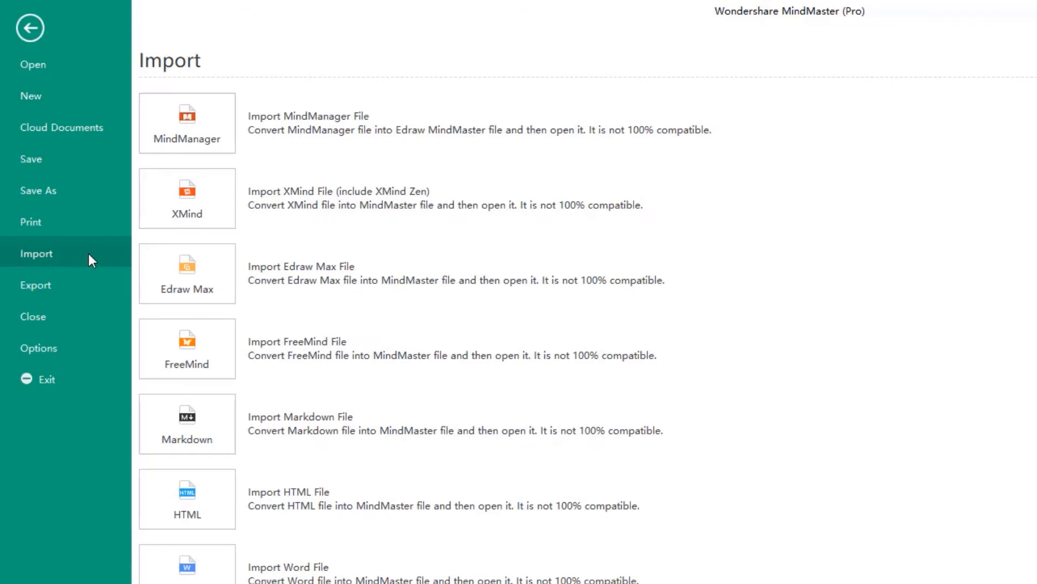
left_click(187, 274)
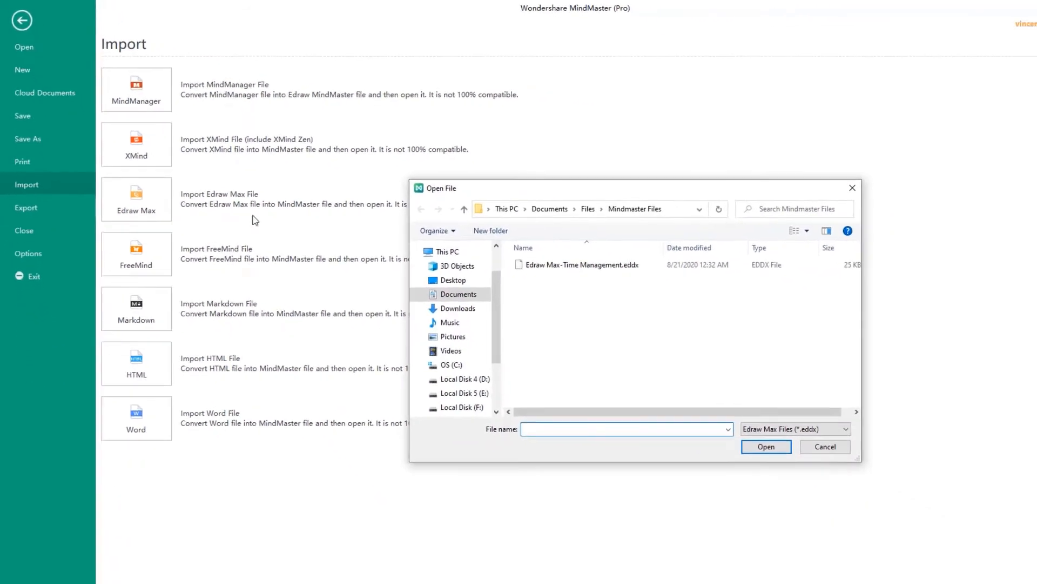
Step: Import 'Edraw Max-Time Management.eddx' as a mind map, then return to File options
left_click(581, 263)
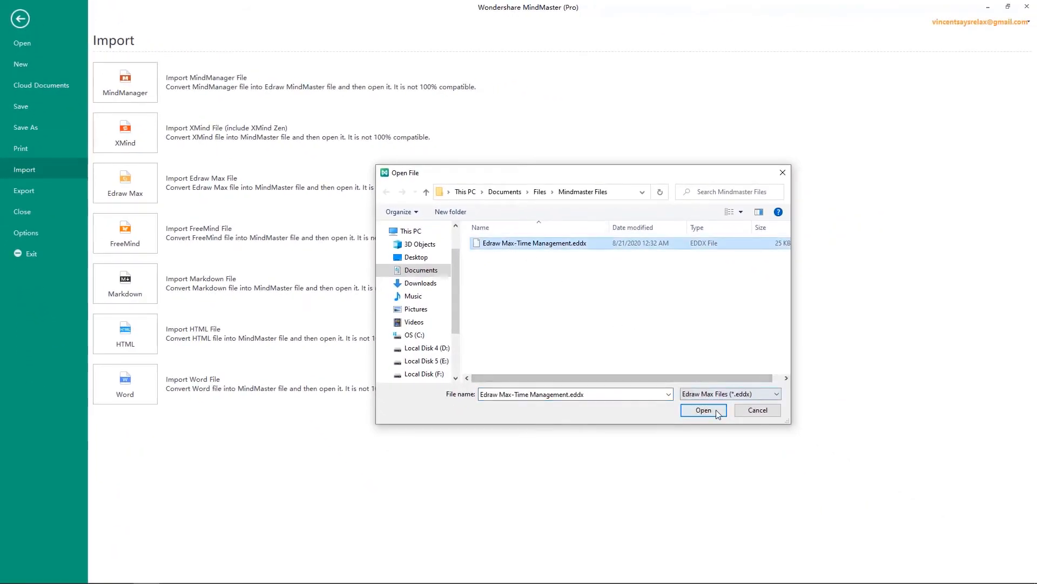
left_click(703, 411)
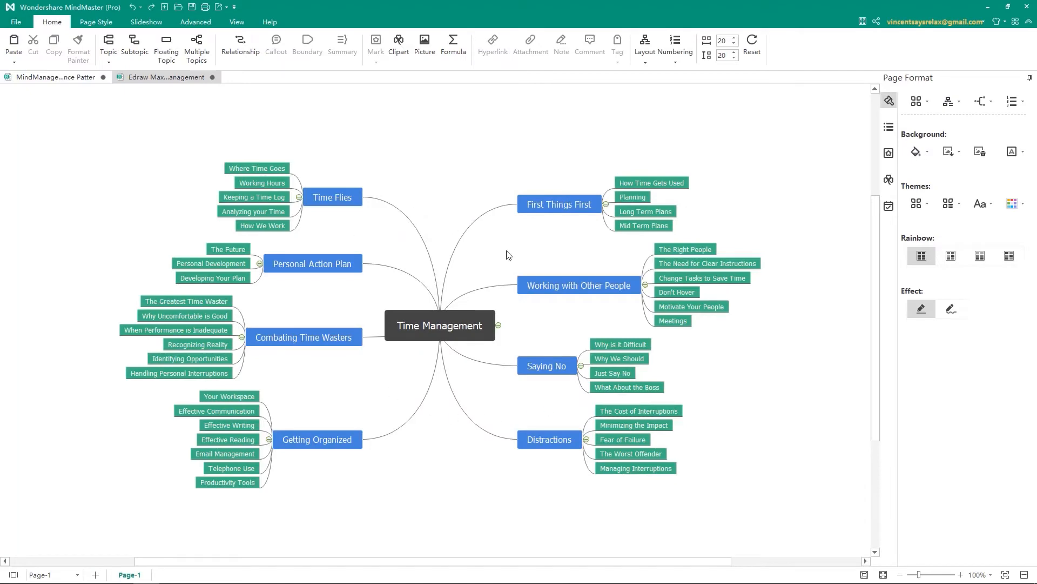
mouse_move(496, 294)
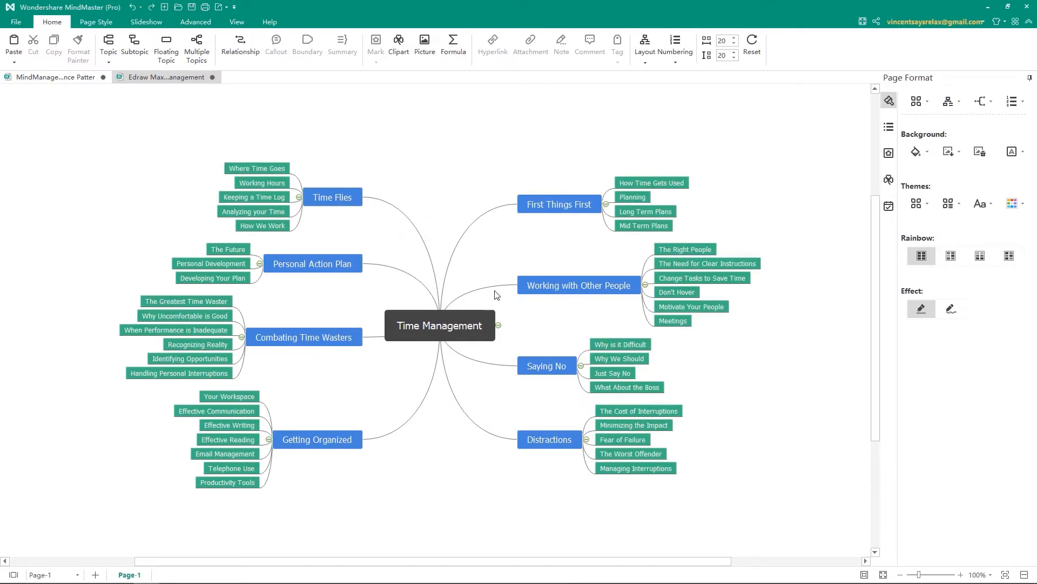
left_click(15, 21)
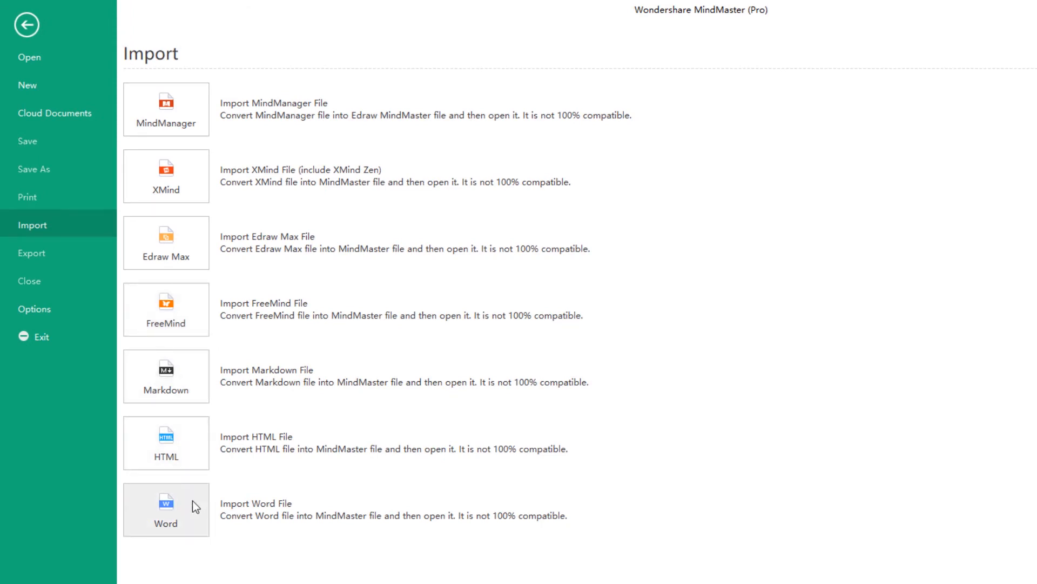
mouse_move(283, 567)
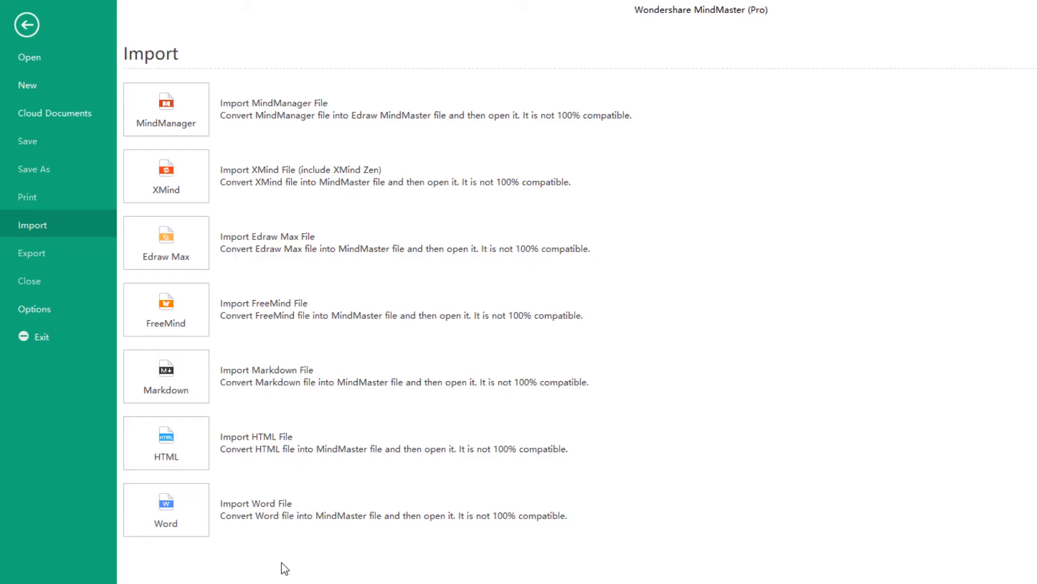
Step: Open the MindMaster Tutorial example in a new tab and scroll through it
left_click(166, 509)
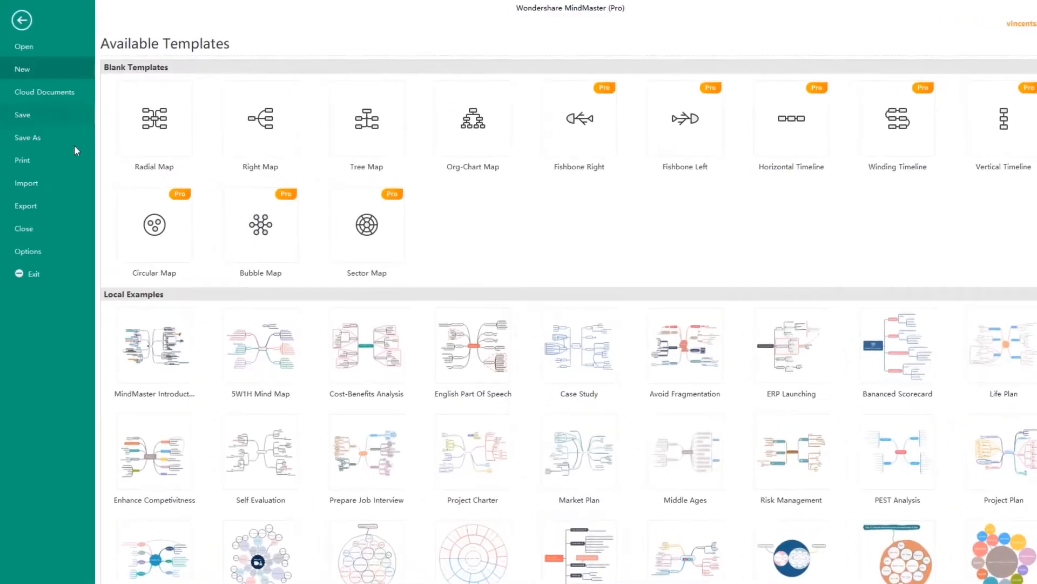
left_click(26, 184)
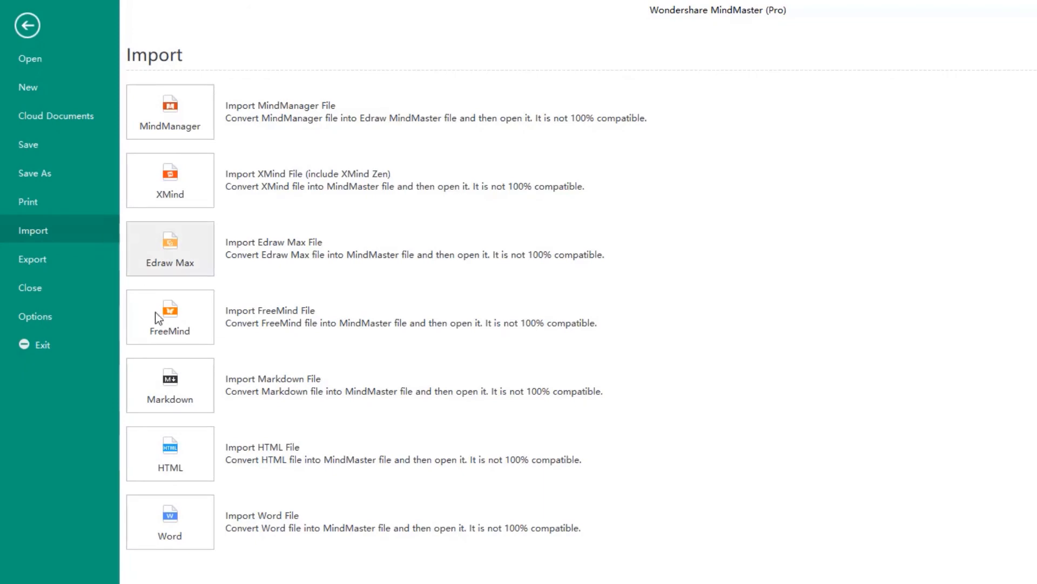
left_click(170, 521)
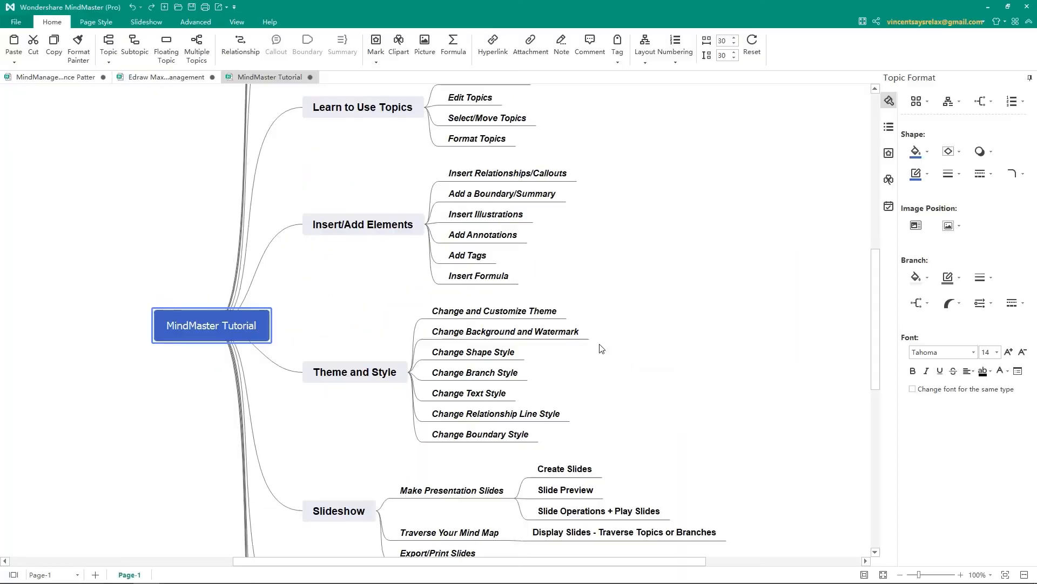
scroll("down", 3)
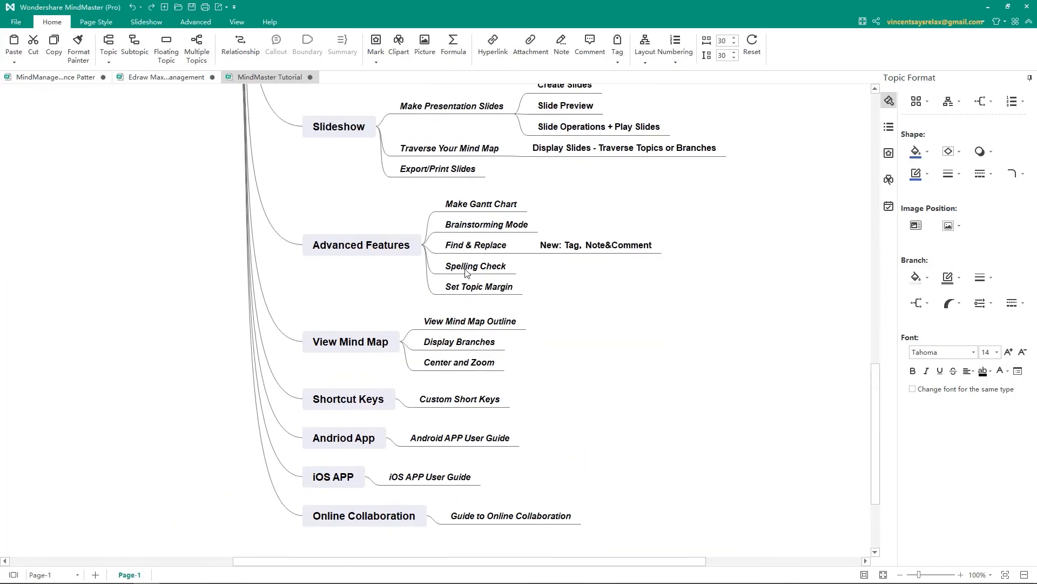